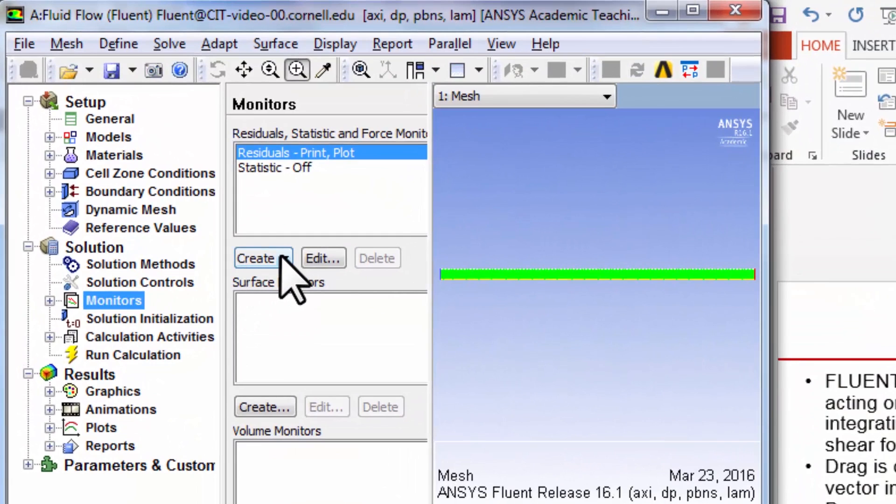
# Create a new Drag force monitor from the Monitors task page.
pyautogui.click(263, 258)
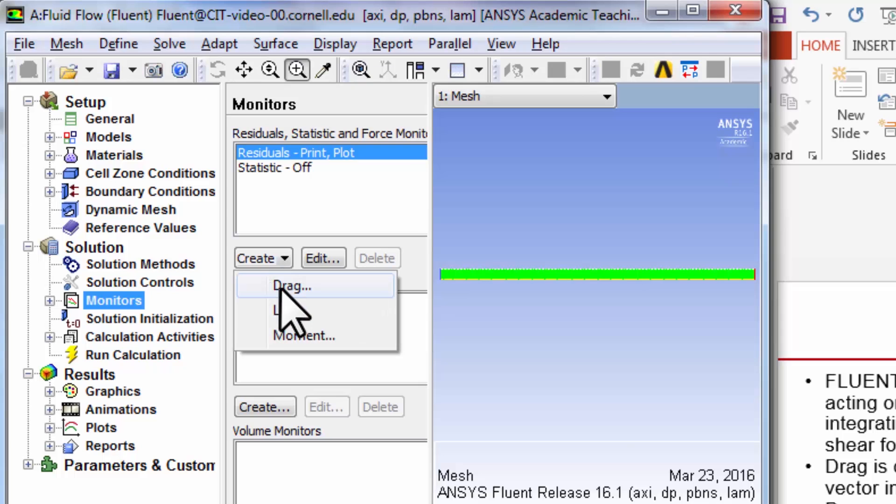
pyautogui.click(292, 286)
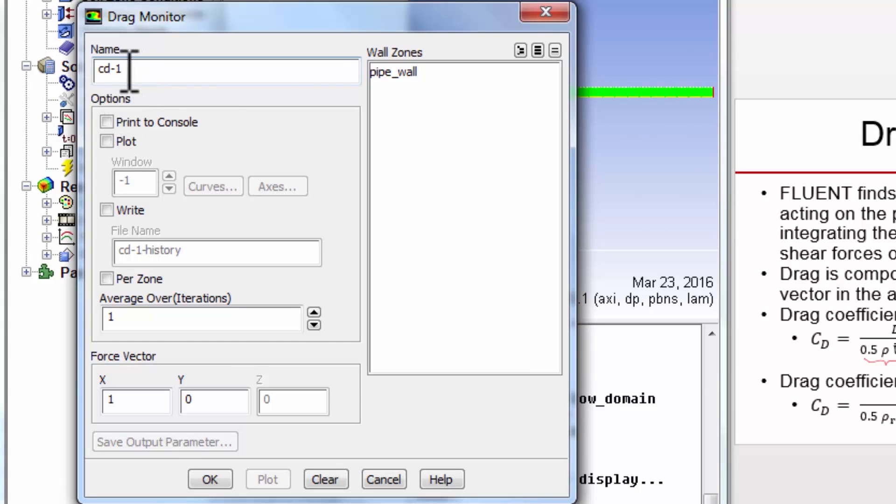
# Enable Print to Console, Plot and Write for cd-1 and select pipe_wall as its wall zone.
pyautogui.click(106, 123)
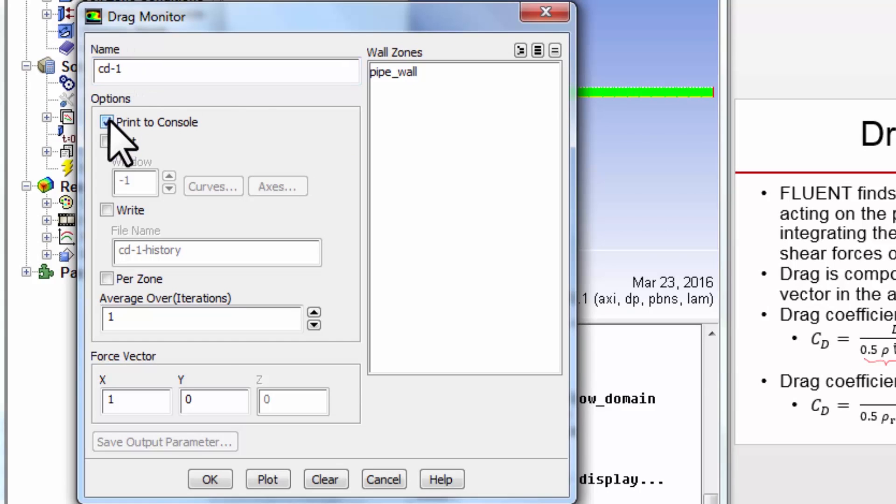
pyautogui.click(107, 121)
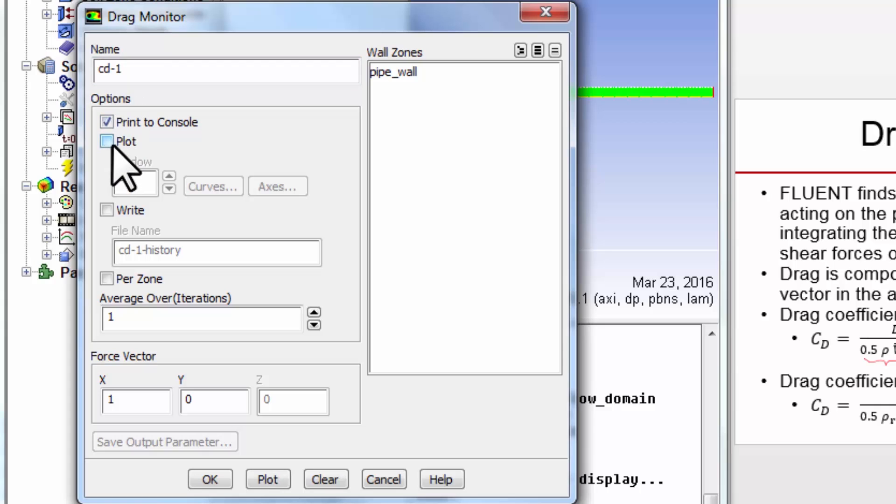
pyautogui.click(106, 142)
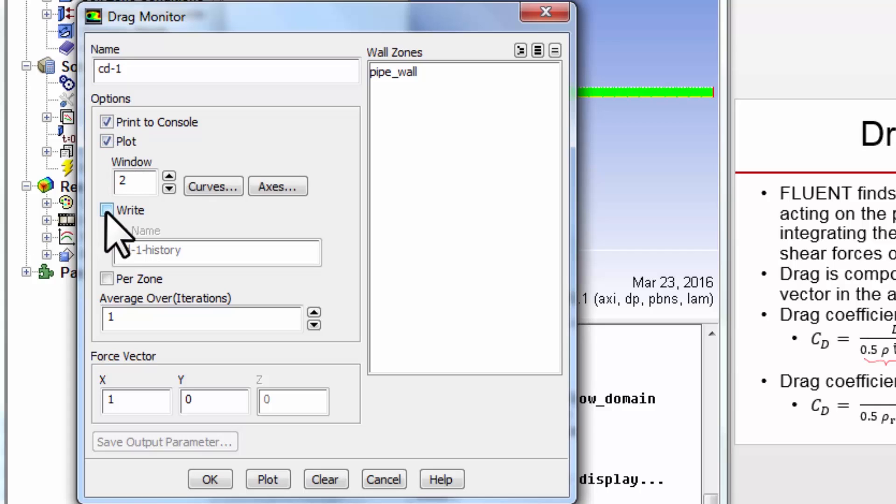
pyautogui.click(107, 210)
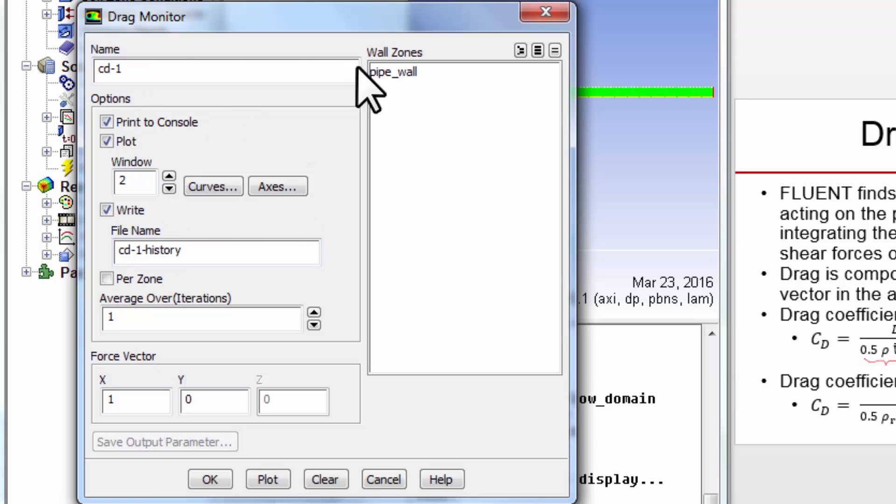
pyautogui.click(393, 72)
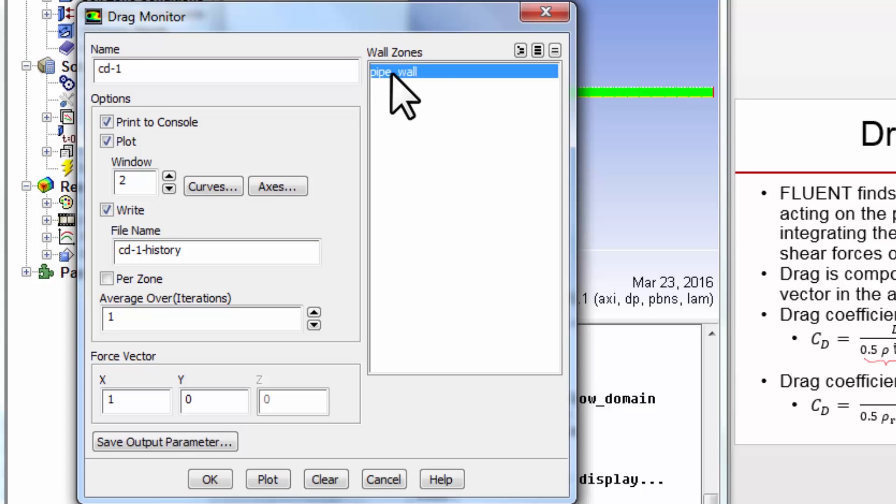
pyautogui.moveTo(433, 93)
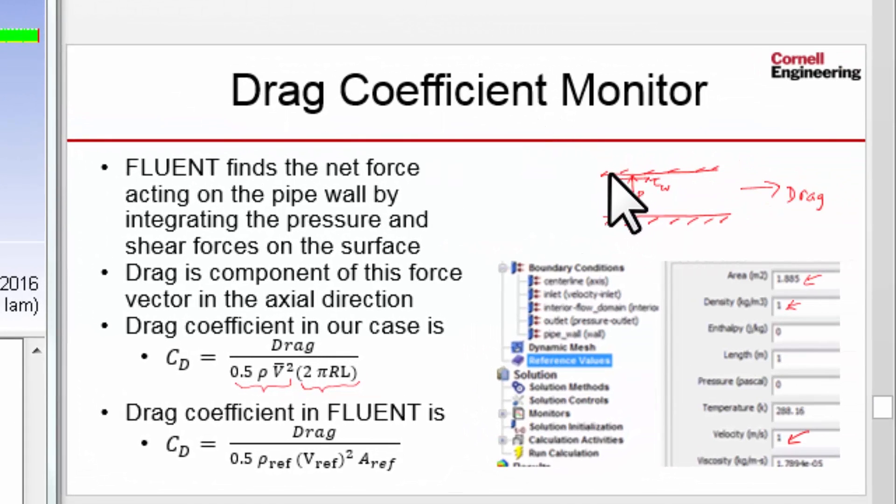
pyautogui.moveTo(610, 205)
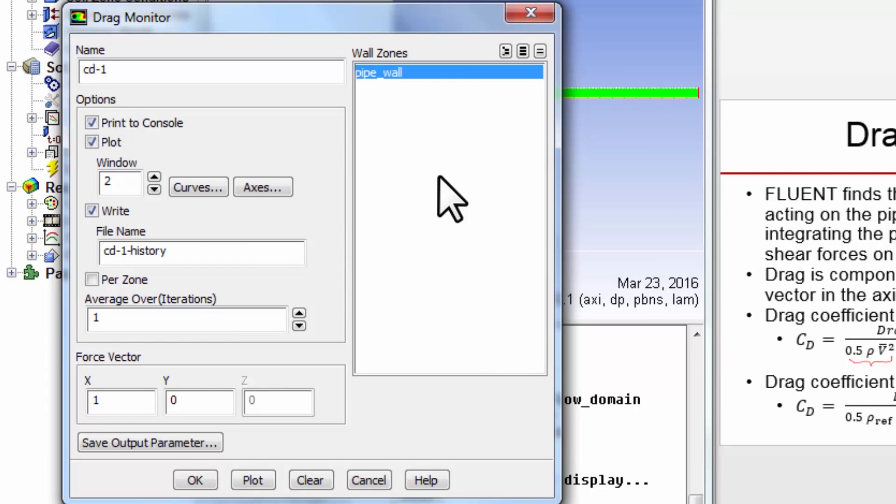
# Set the drag force vector to X = 1, Y = 0 and confirm the cd-1 monitor.
pyautogui.click(121, 403)
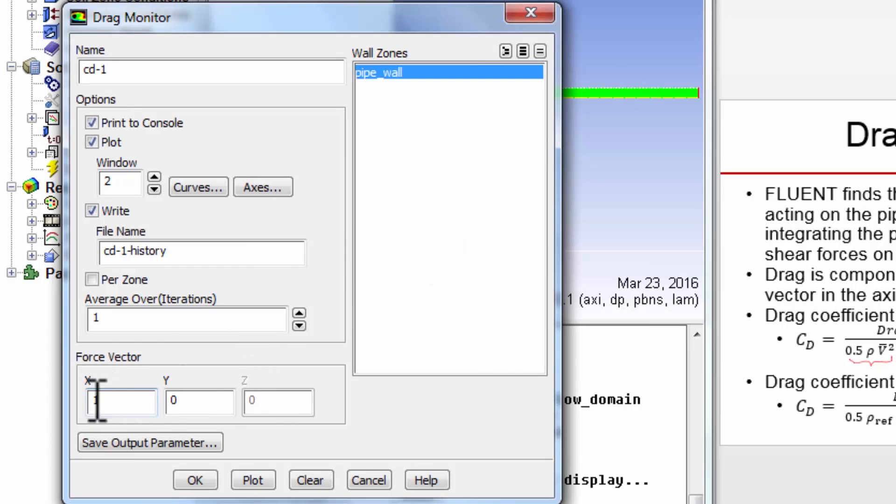
pyautogui.write('1')
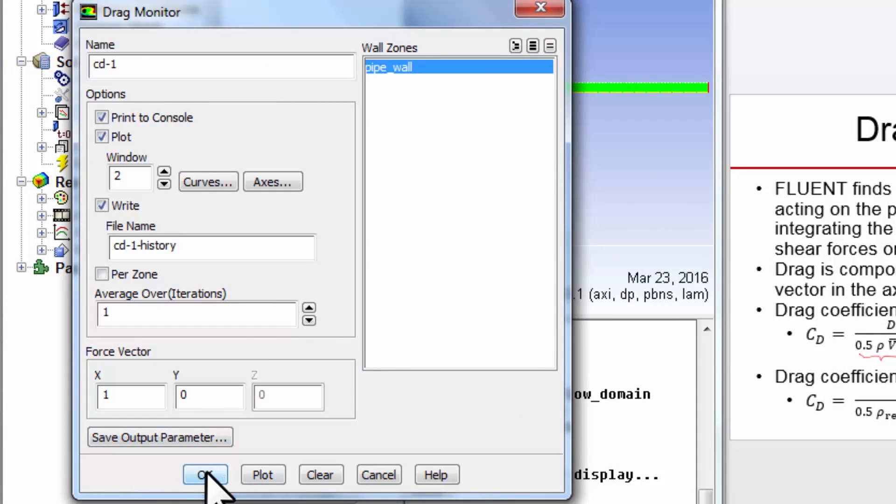
pyautogui.click(203, 475)
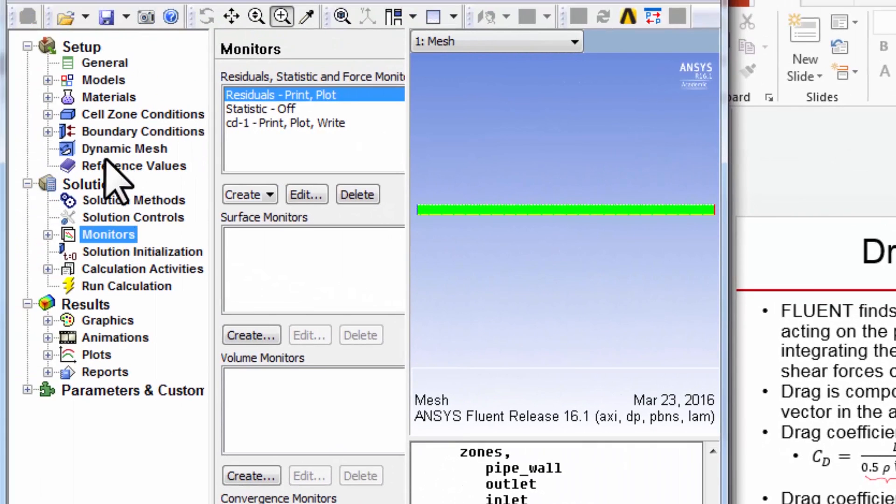
# Set reference density to 1 and area to 1.885, then maximize the Fluent window.
pyautogui.click(134, 166)
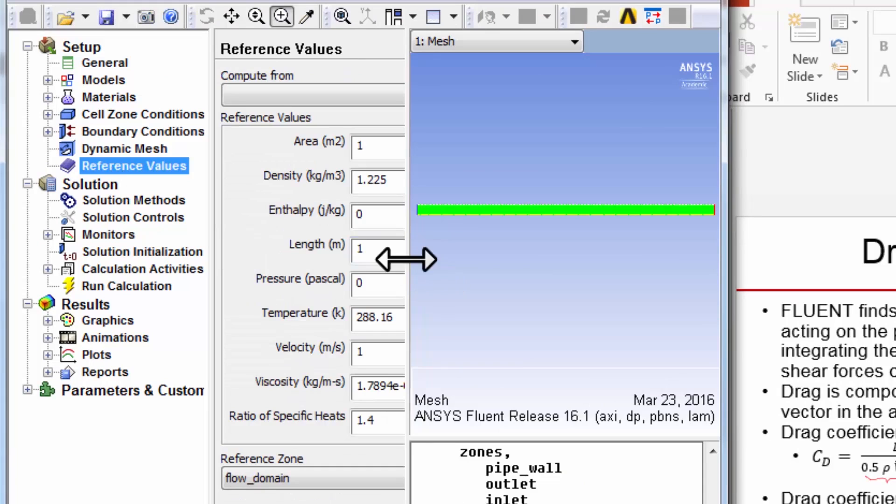
pyautogui.moveTo(205, 470)
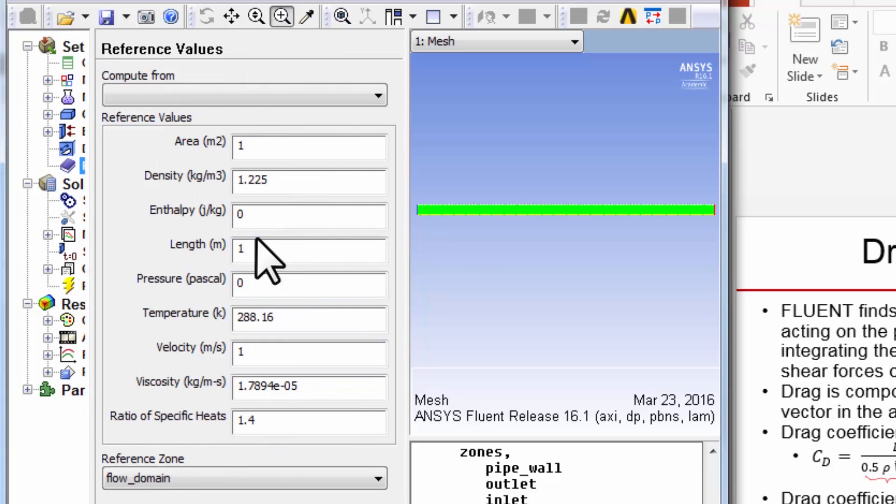
pyautogui.click(280, 147)
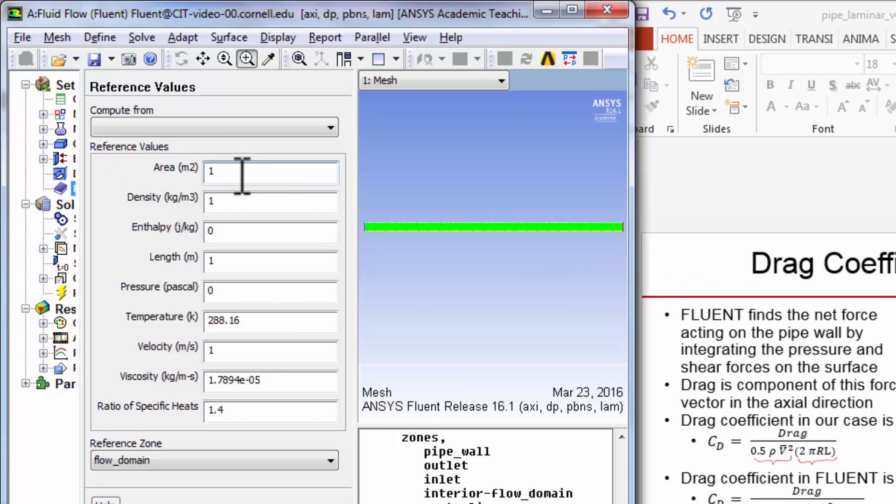
pyautogui.write('1.885')
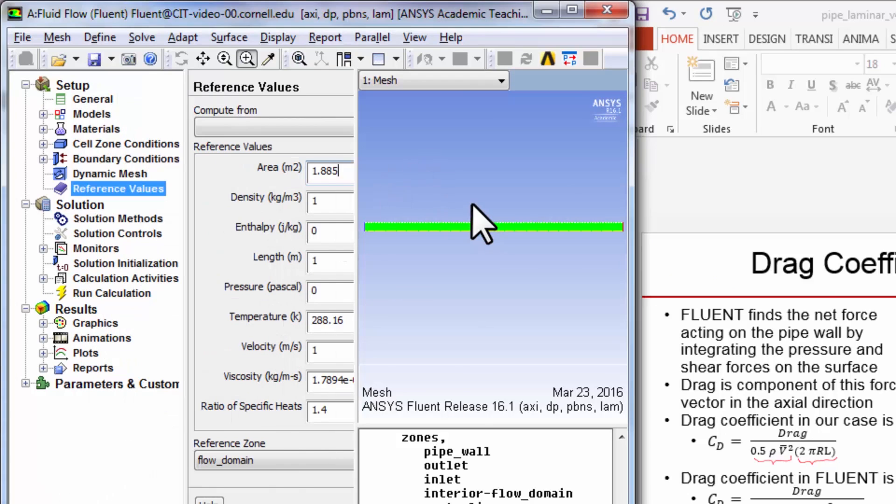
pyautogui.moveTo(572, 10)
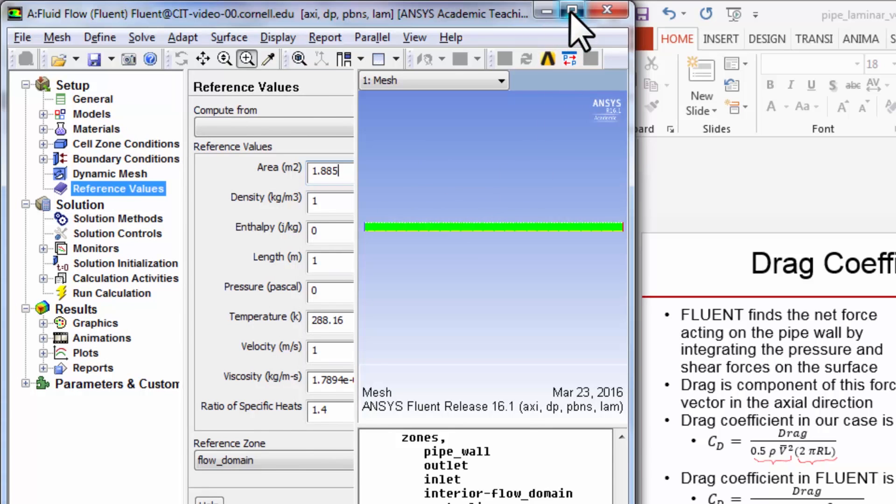
pyautogui.click(573, 11)
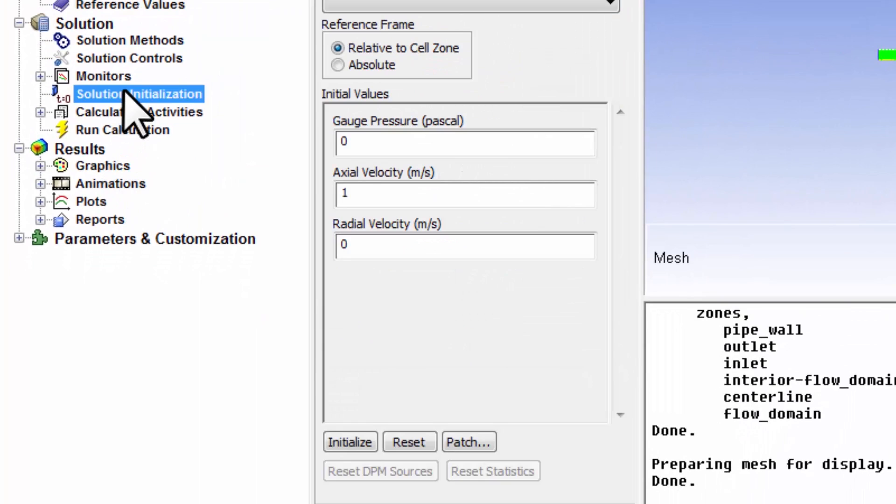
# Initialize the flow field and run the calculation until Cd levels near 0.17.
pyautogui.click(351, 442)
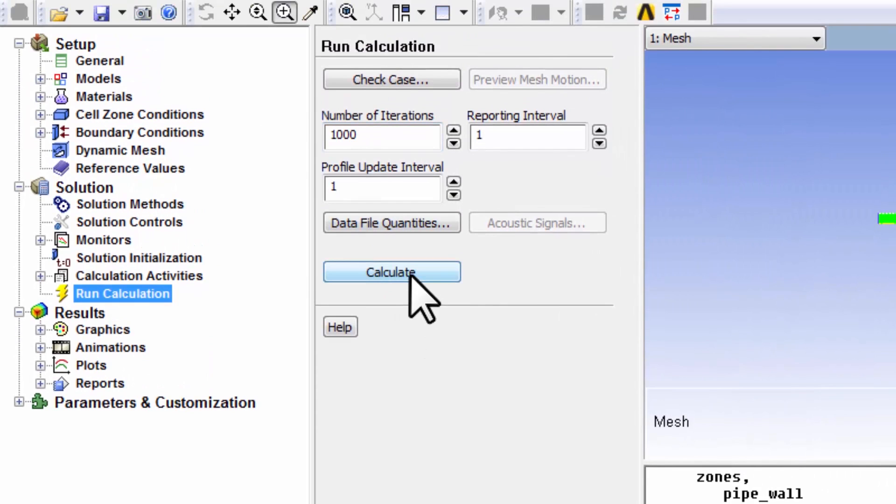
pyautogui.click(393, 273)
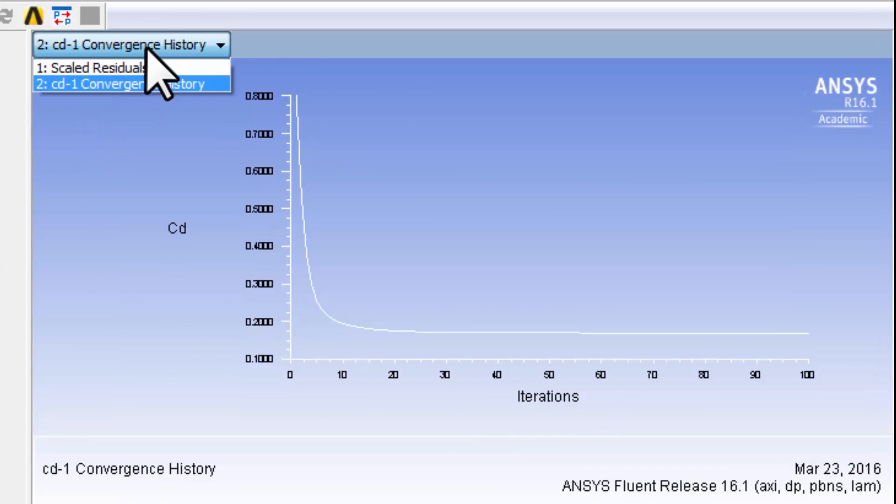
# Switch the graphics window from cd-1 Convergence History to 1: Scaled Residuals.
pyautogui.click(92, 70)
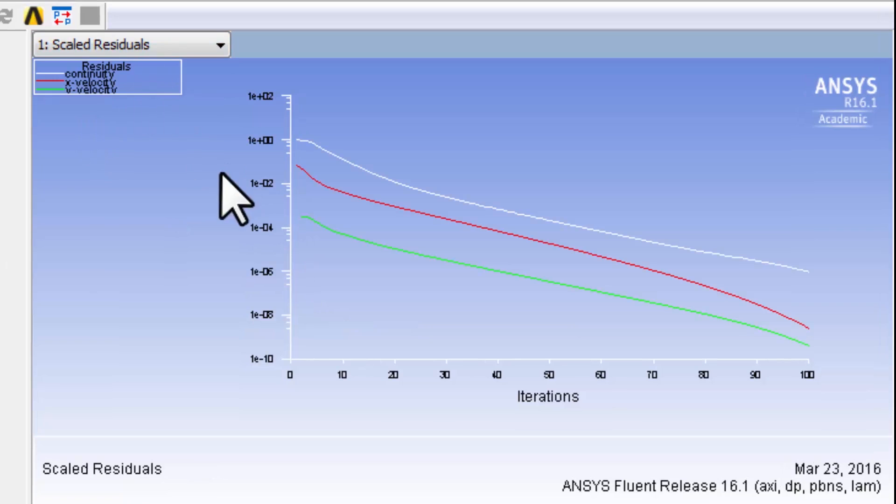
pyautogui.moveTo(185, 215)
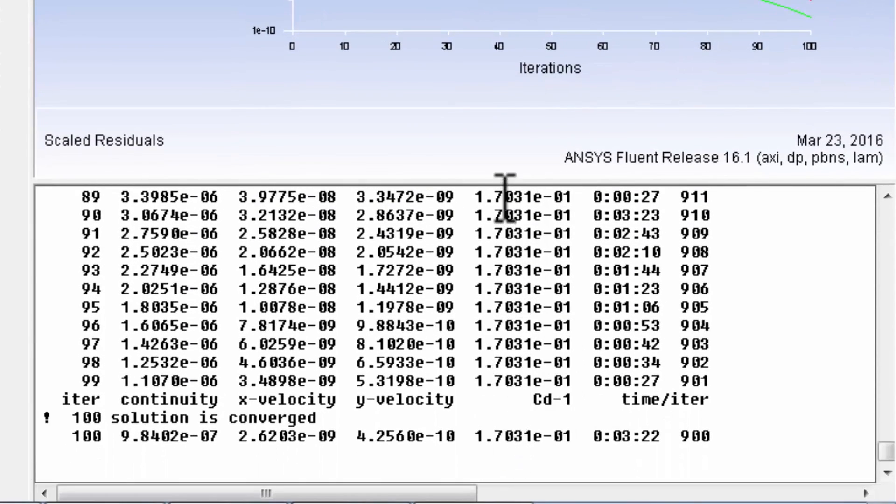
pyautogui.moveTo(502, 436)
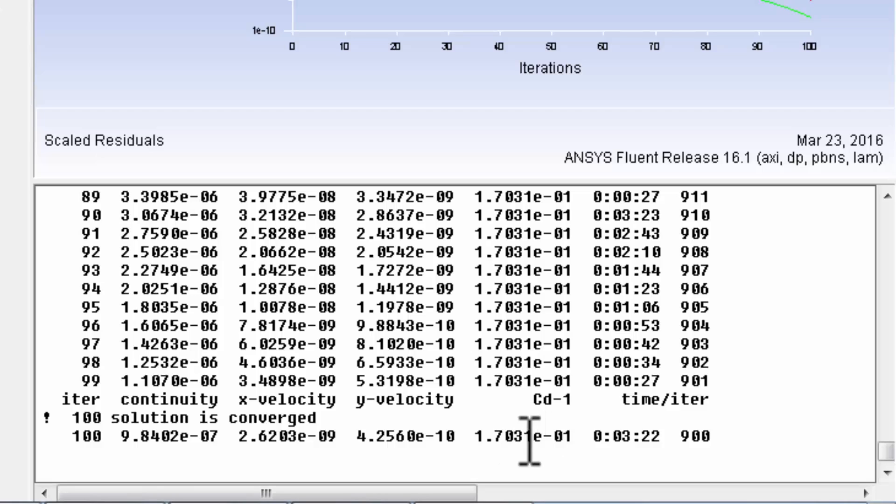
pyautogui.moveTo(538, 394)
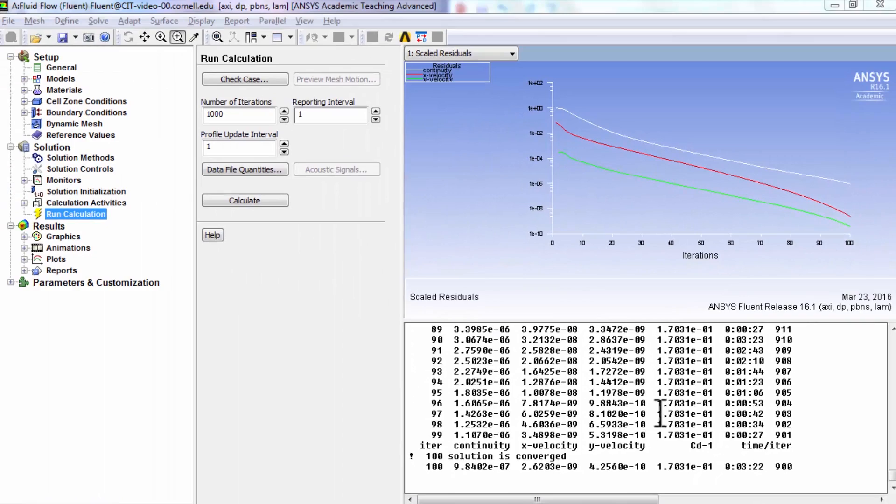
pyautogui.moveTo(325, 366)
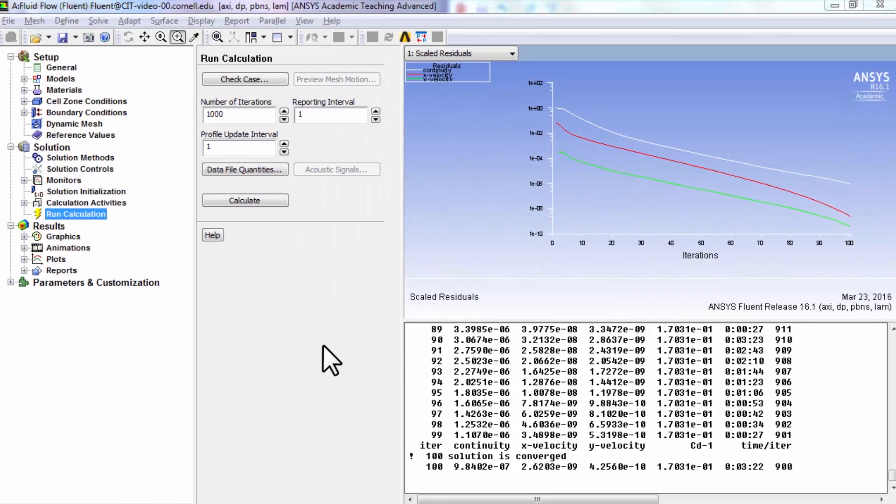